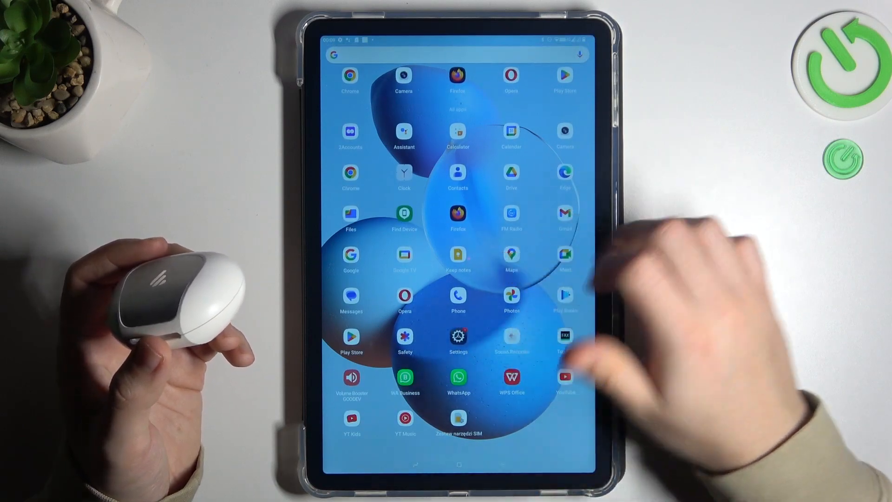
Launch the Settings app from the app drawer
left_click(458, 337)
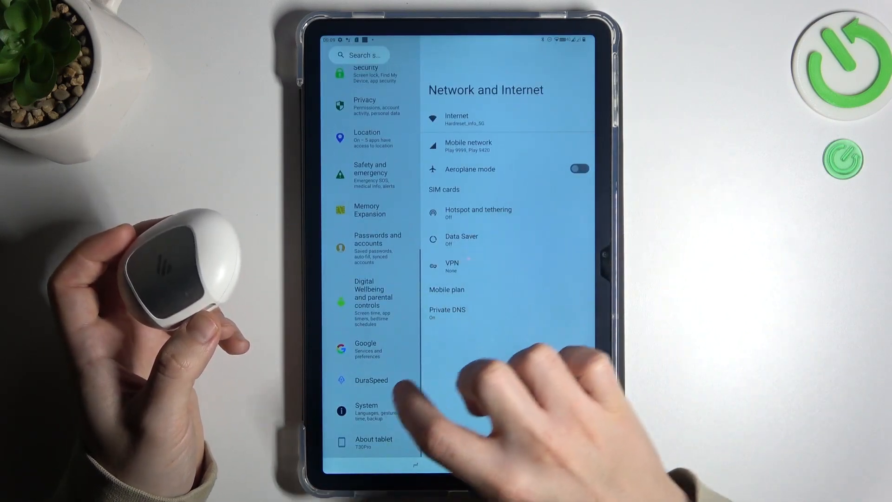
Reset Wi-Fi, mobile and Bluetooth via Reset options and confirm RESET SETTINGS
left_click(372, 410)
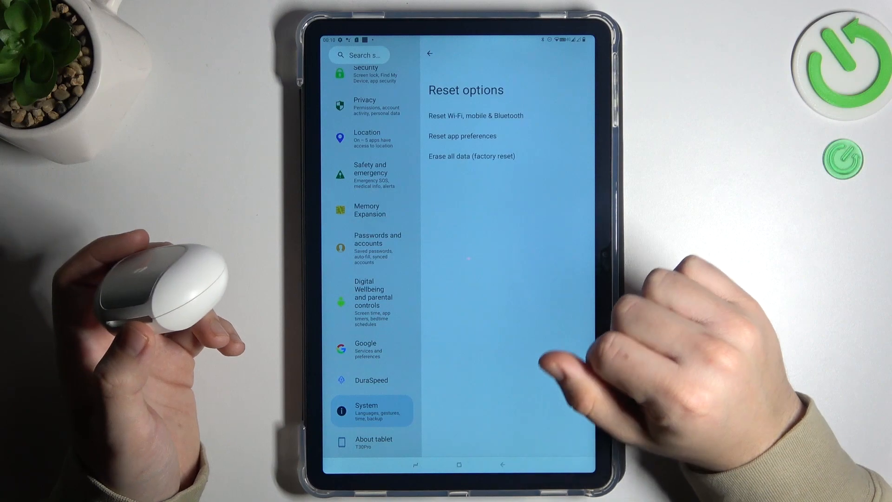
left_click(475, 115)
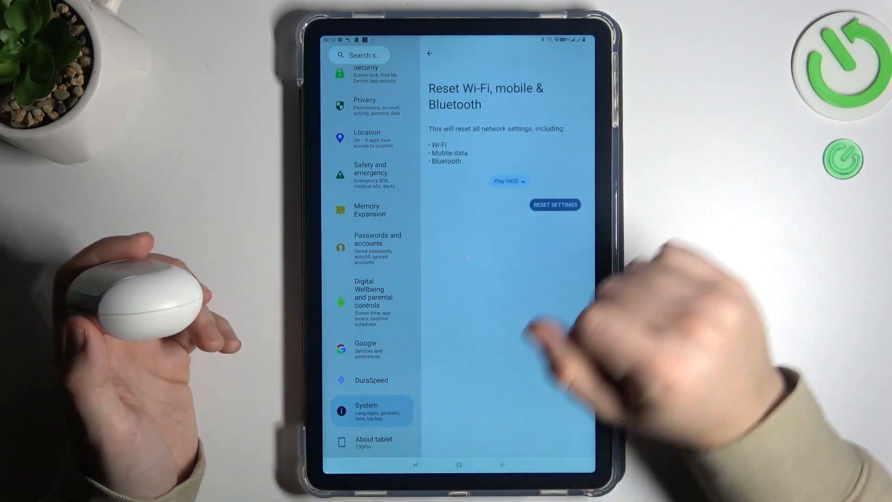
left_click(554, 205)
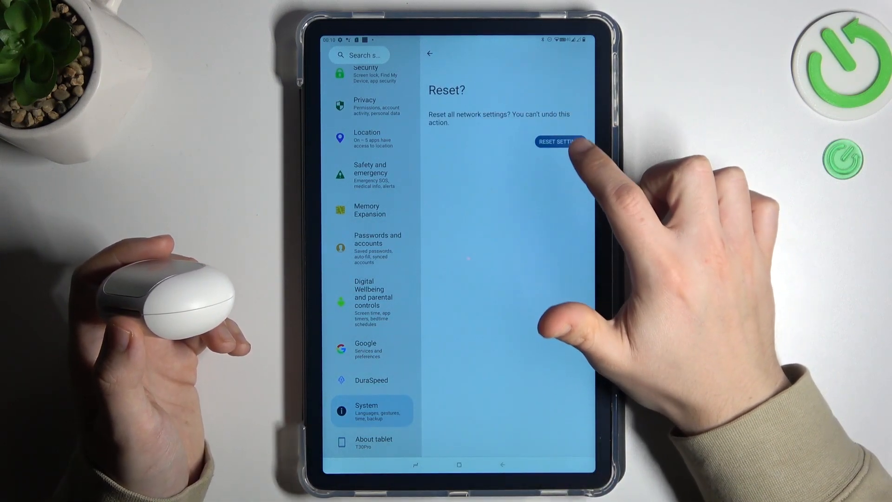
left_click(560, 141)
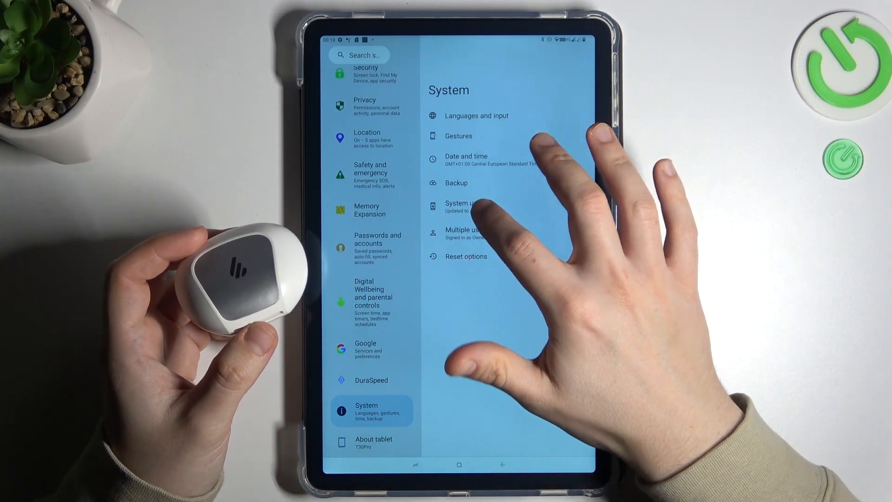
Check for updates on the System update page, confirming Android 13 is up to date
left_click(462, 207)
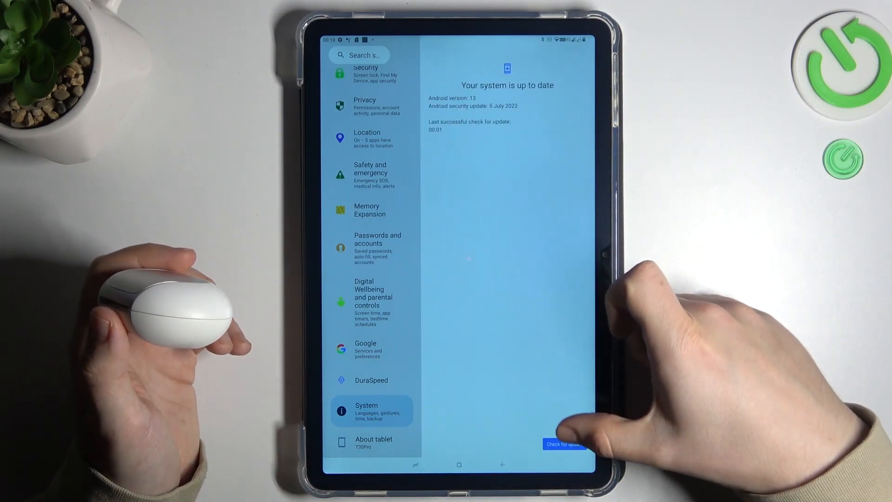
left_click(565, 443)
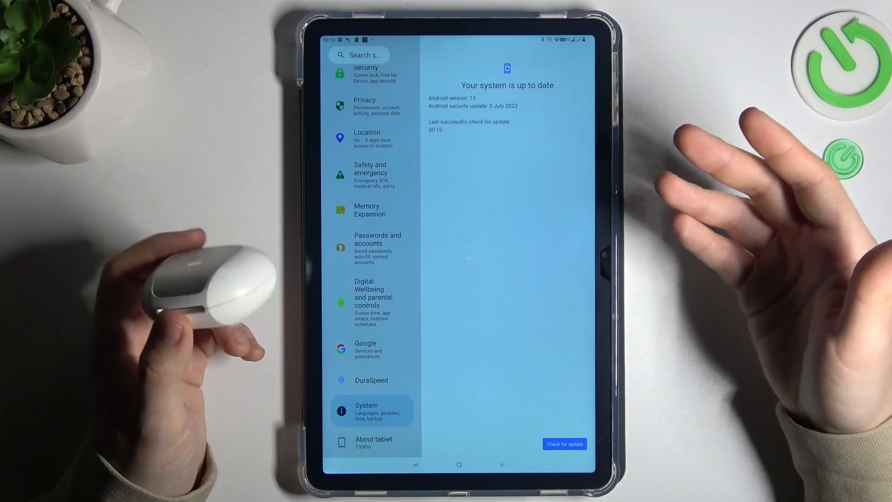